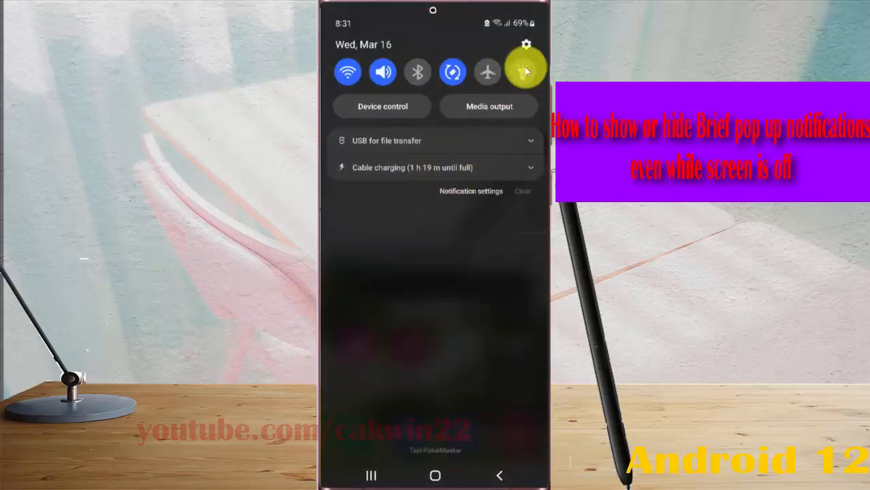
Open device Settings from the quick-panel gear and enter the Notifications page.
{"action": "left_click", "coordinate": [525, 45]}
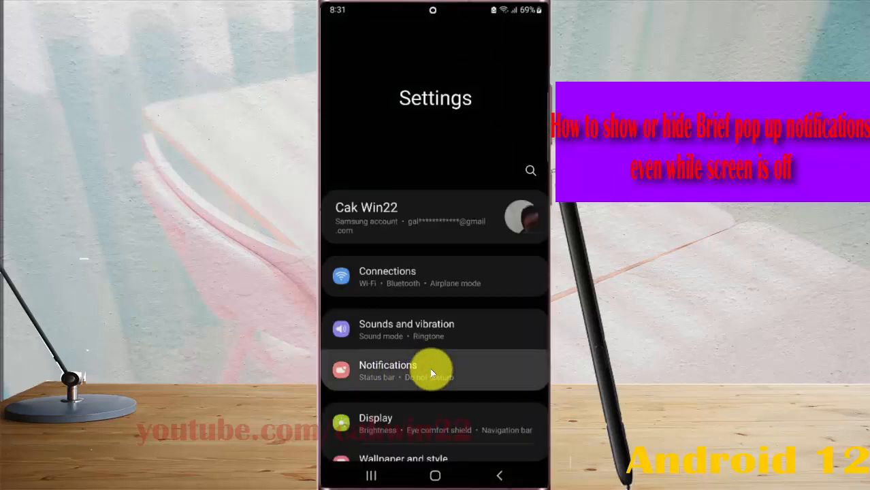
{"action": "left_click", "coordinate": [388, 371]}
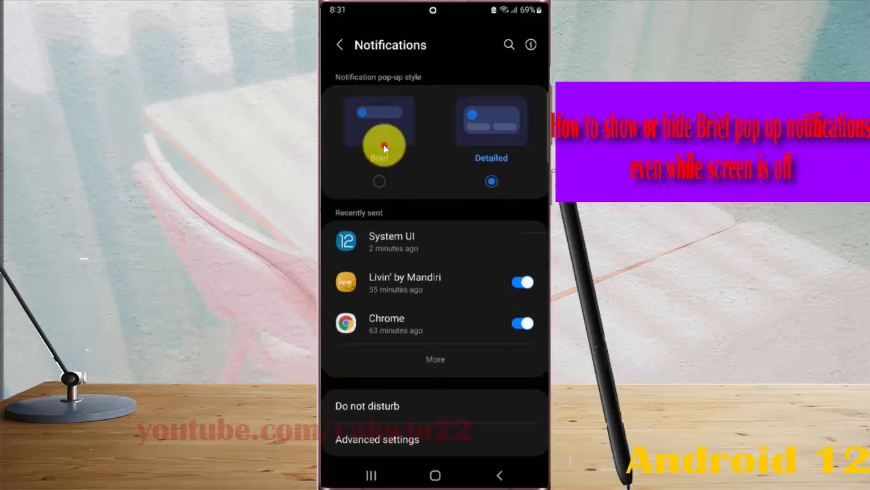
Set notification pop-up style to Brief and open the Brief pop-up settings.
{"action": "left_click", "coordinate": [379, 136]}
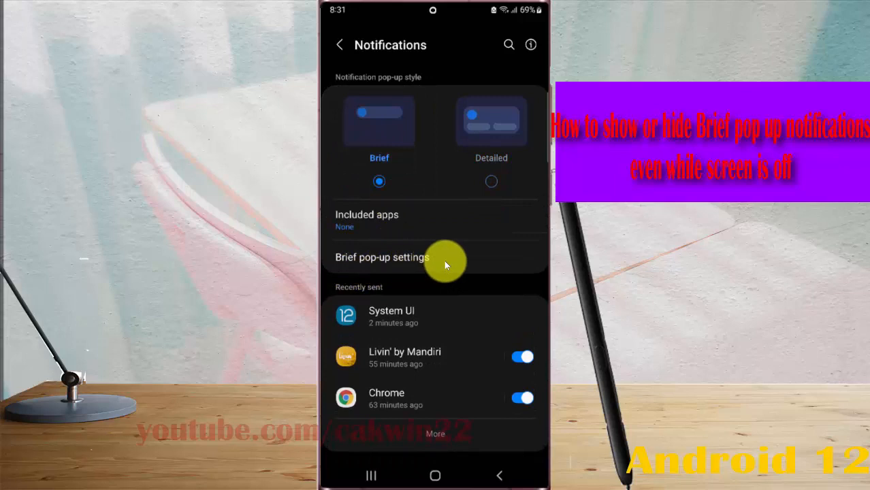
{"action": "left_click", "coordinate": [383, 257]}
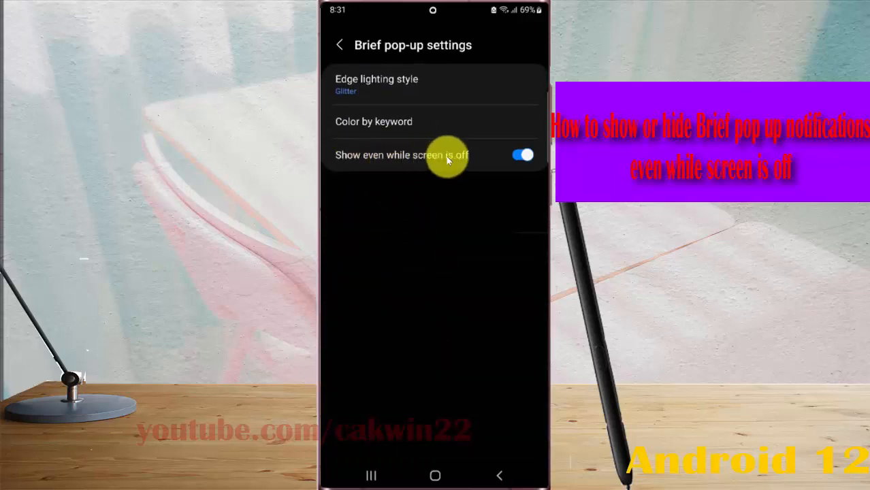
Toggle brief pop-ups' 'Show even while screen is off' switch five times, then return to Notifications.
{"action": "left_click", "coordinate": [522, 155]}
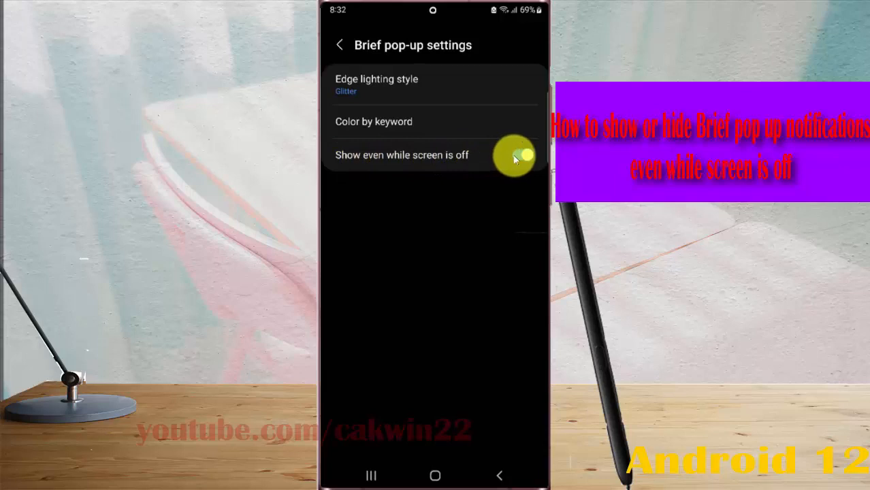
{"action": "left_click", "coordinate": [521, 155]}
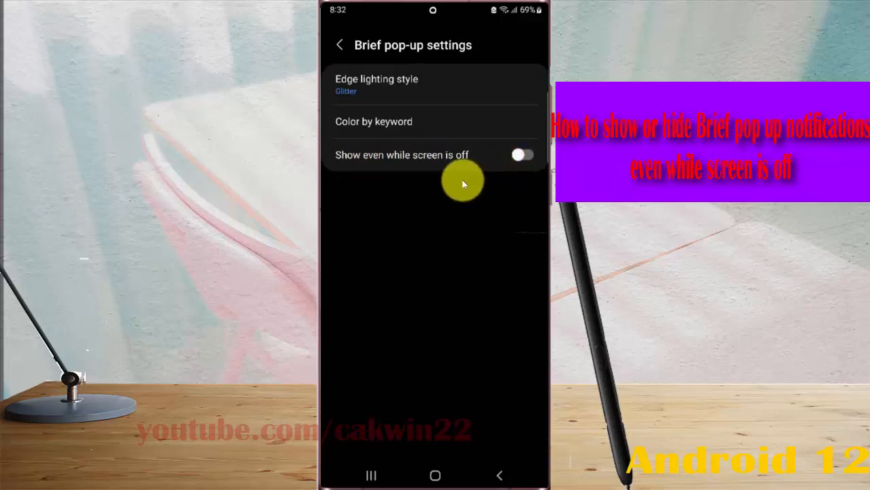
{"action": "left_click", "coordinate": [523, 154]}
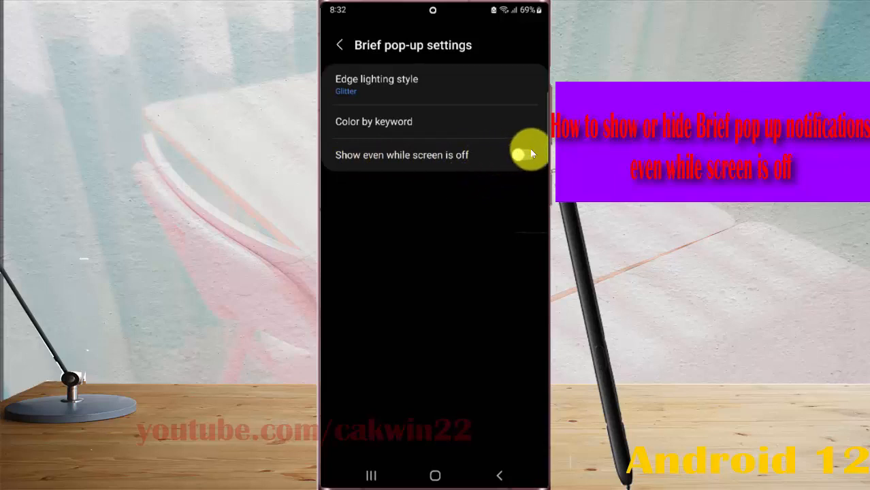
{"action": "left_click", "coordinate": [524, 154]}
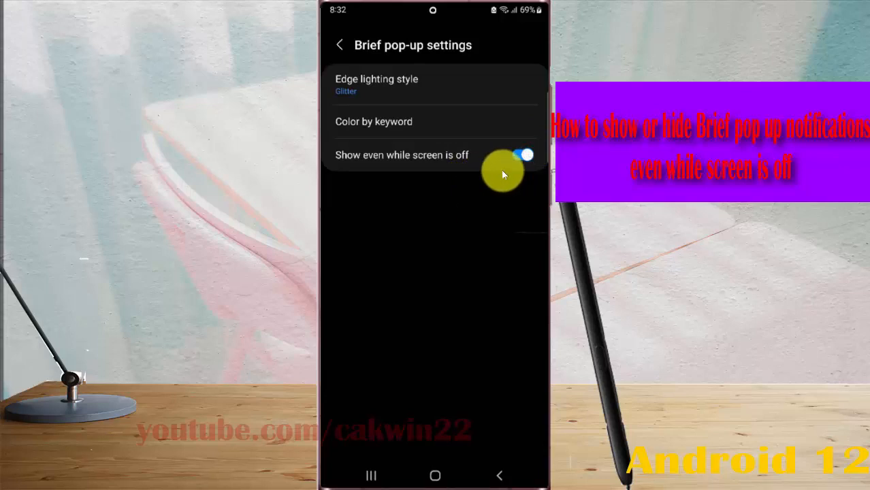
{"action": "mouse_move", "coordinate": [418, 171]}
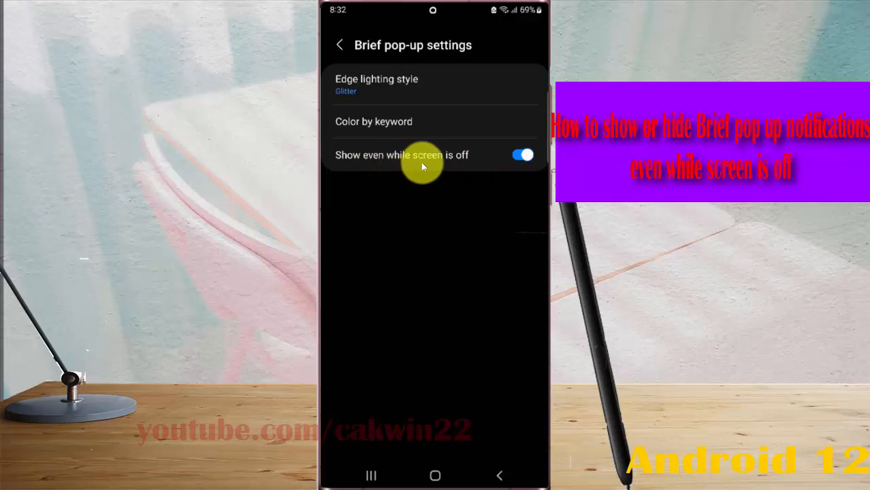
{"action": "left_click", "coordinate": [522, 155]}
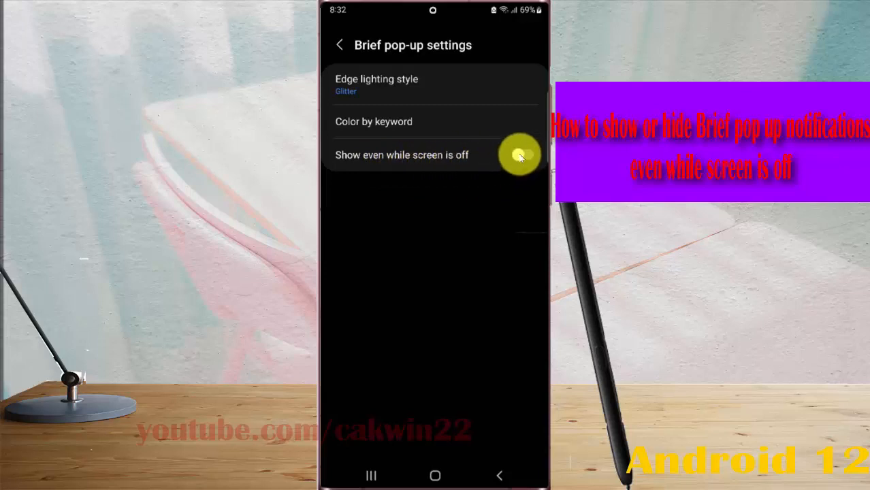
{"action": "left_click", "coordinate": [340, 45]}
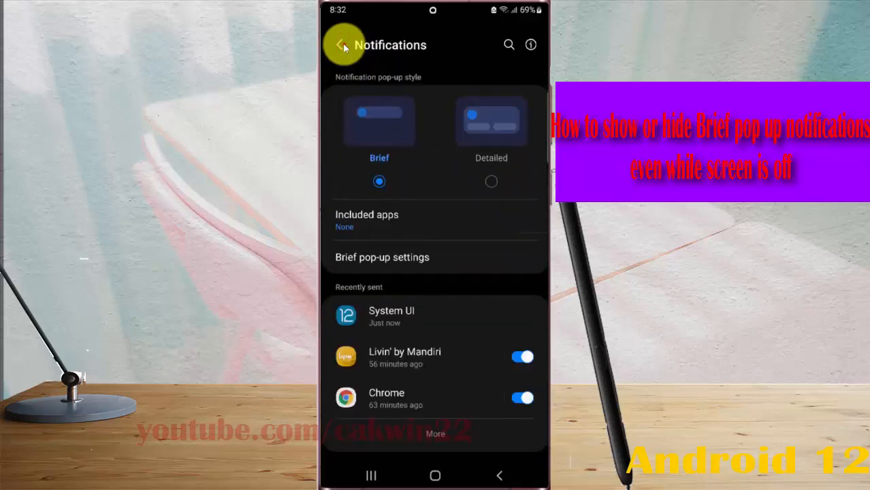